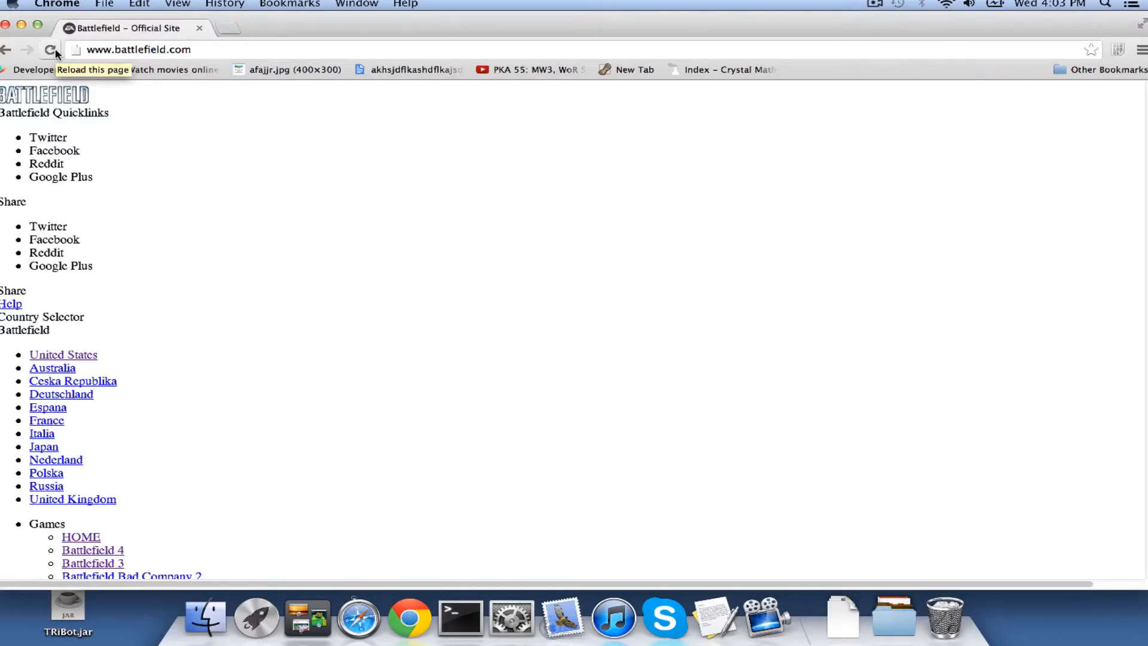
Reload battlefield.com so the home page shows its full styling and Battlefield 4 banner
{"action": "left_click", "coordinate": [52, 49]}
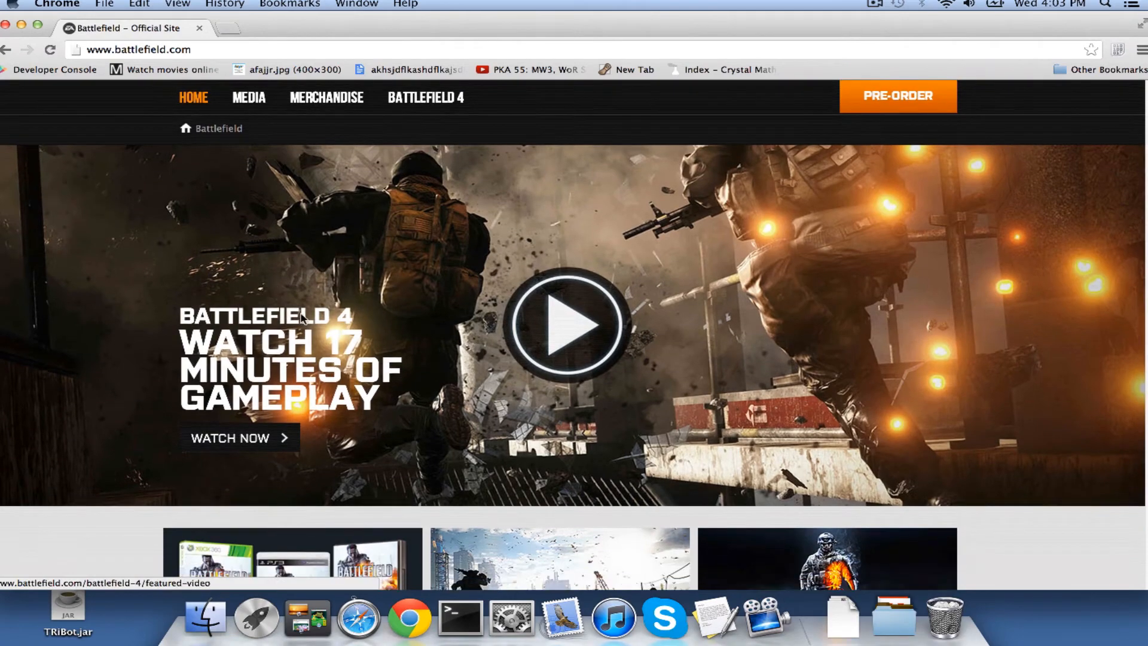
{"action": "scroll", "scroll_direction": "down", "scroll_amount": 3}
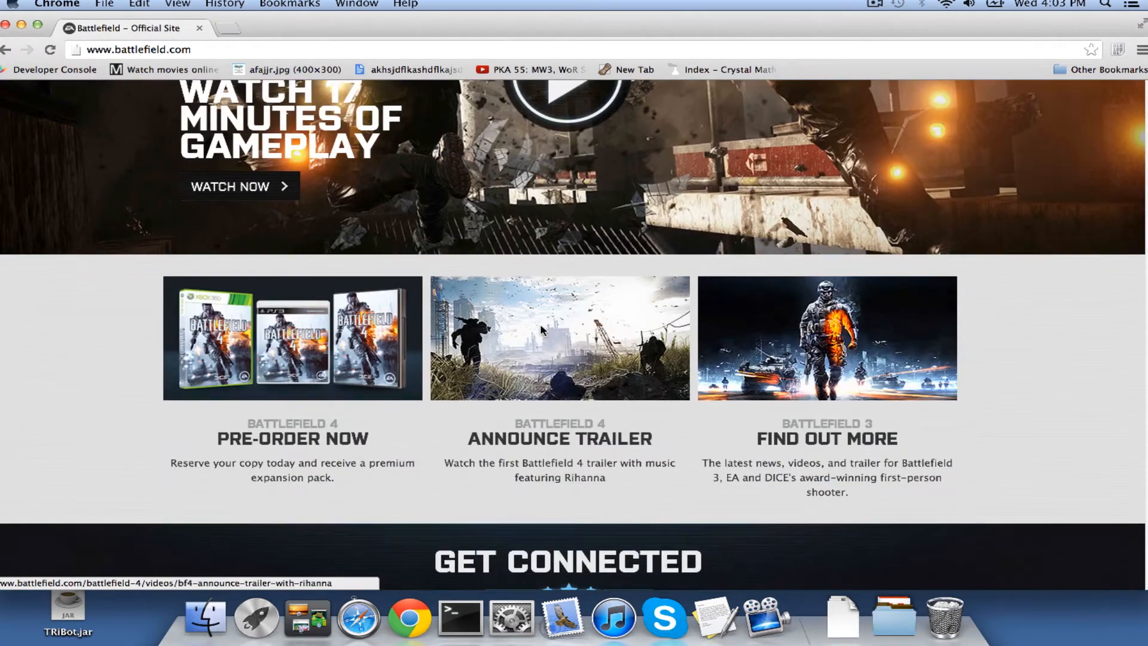
{"action": "scroll", "scroll_direction": "up", "scroll_amount": 3}
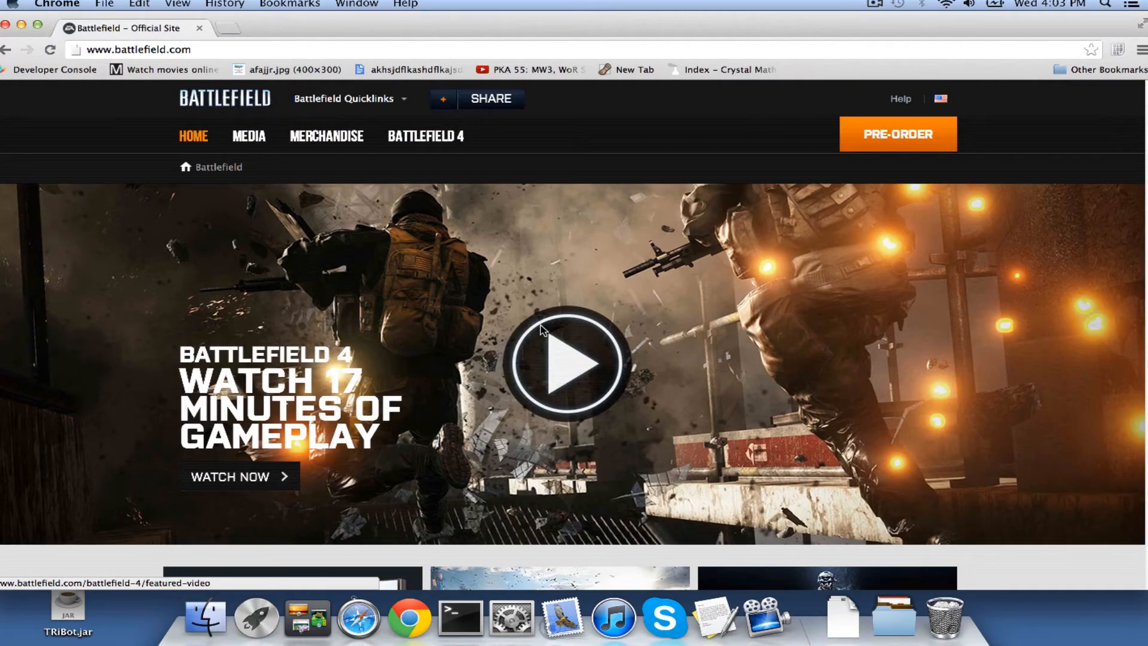
{"action": "mouse_move", "coordinate": [575, 324]}
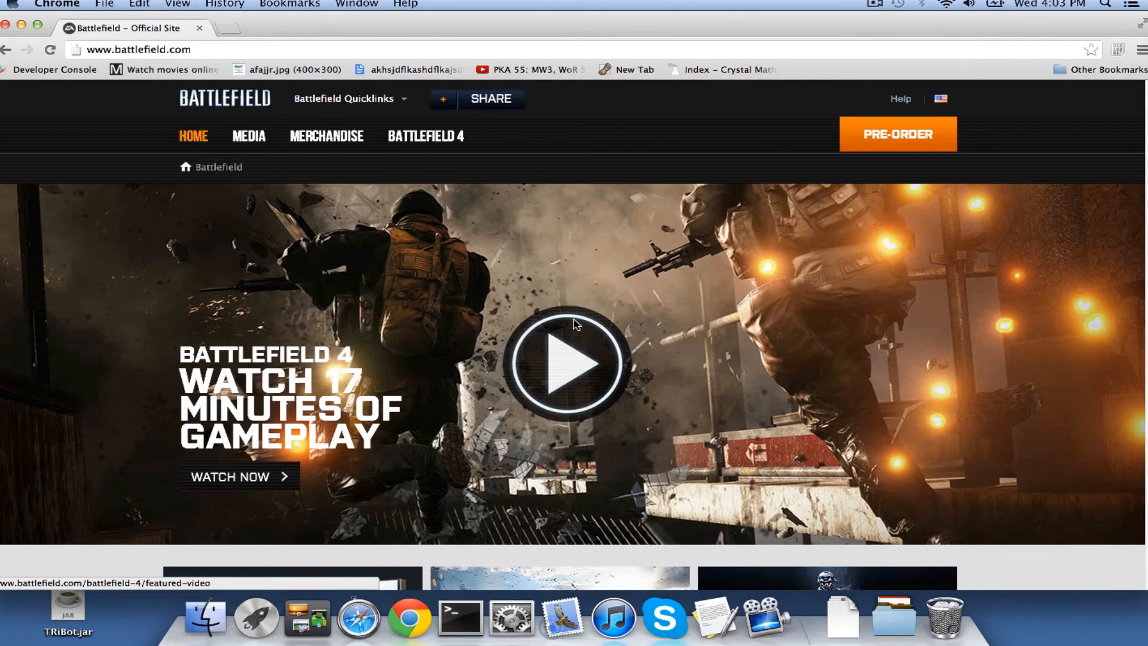
Open the 'Watch 17 Minutes of Gameplay' video page and start the Fishing in Baku video
{"action": "left_click", "coordinate": [565, 364]}
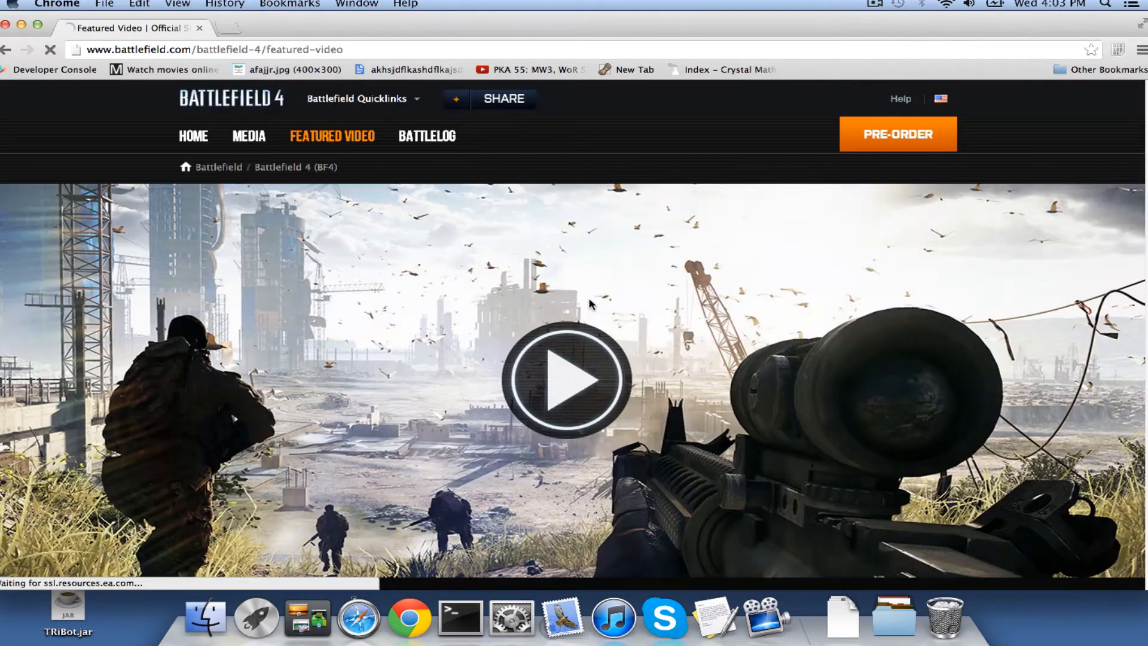
{"action": "scroll", "scroll_direction": "down", "scroll_amount": 3}
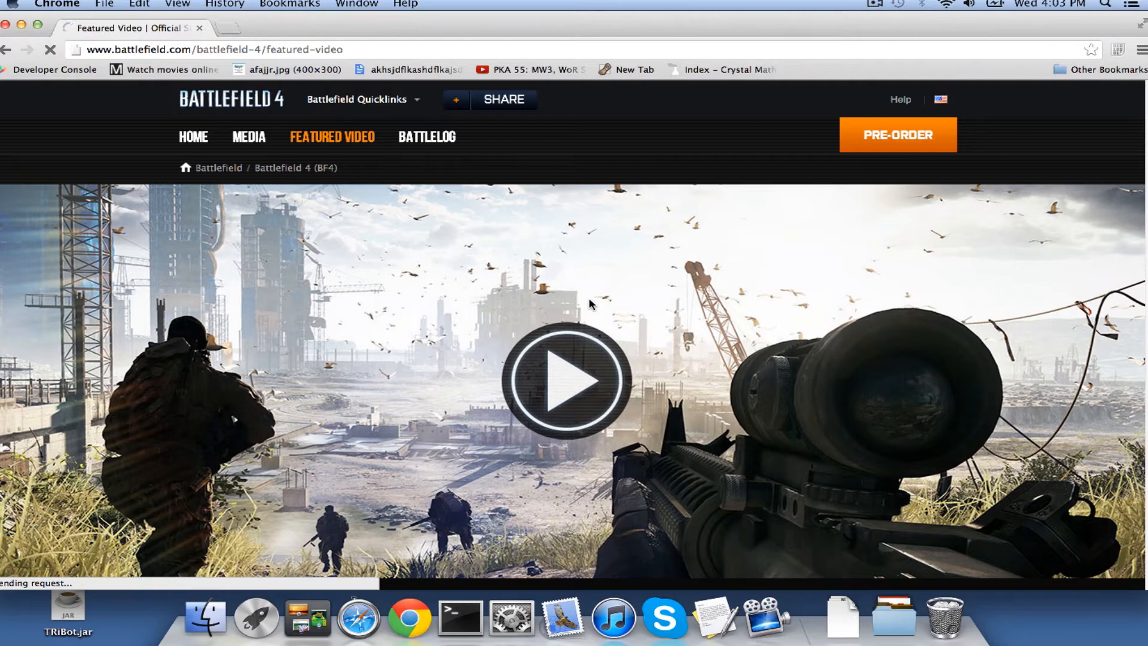
{"action": "scroll", "scroll_direction": "down", "scroll_amount": 3}
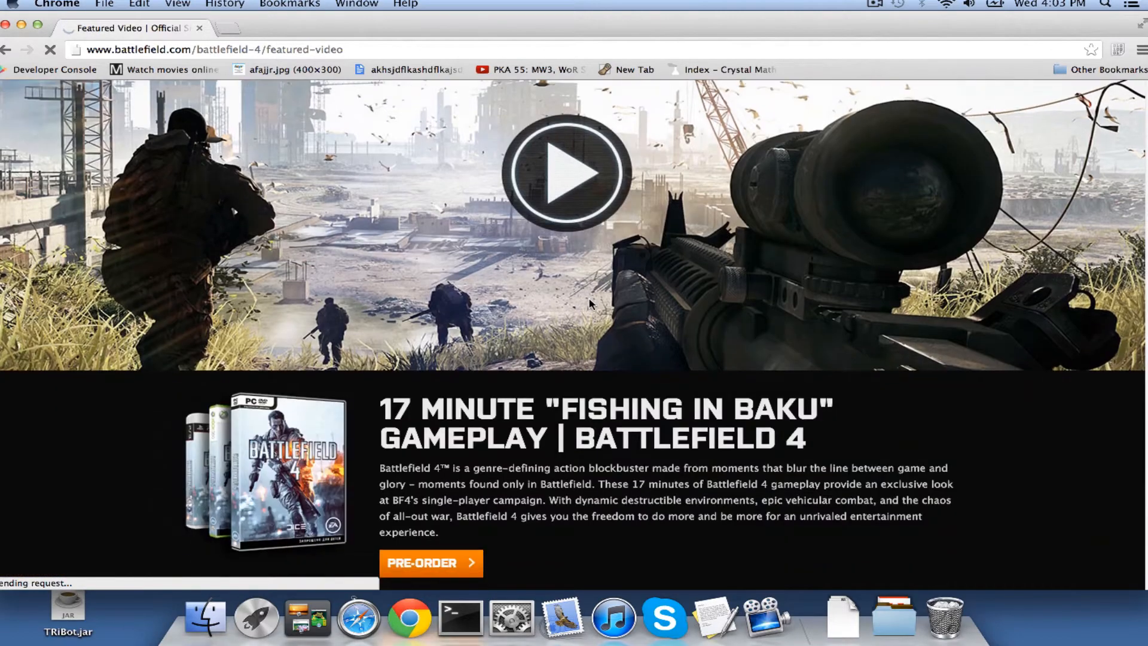
{"action": "scroll", "scroll_direction": "down", "scroll_amount": 3}
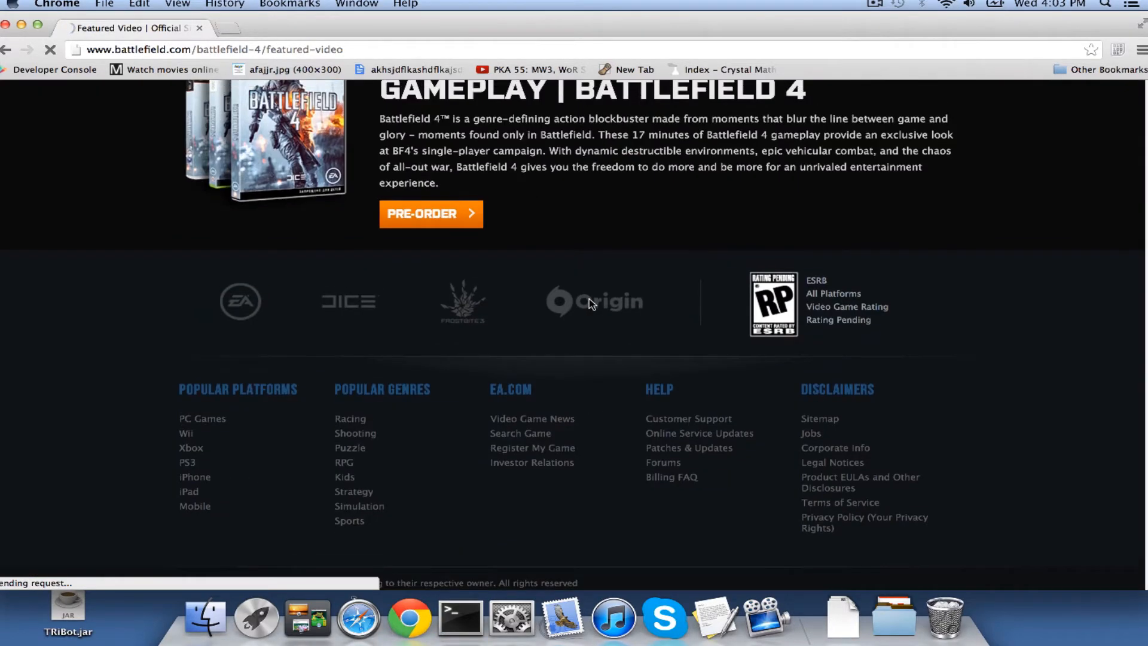
{"action": "scroll", "scroll_direction": "up", "scroll_amount": 3}
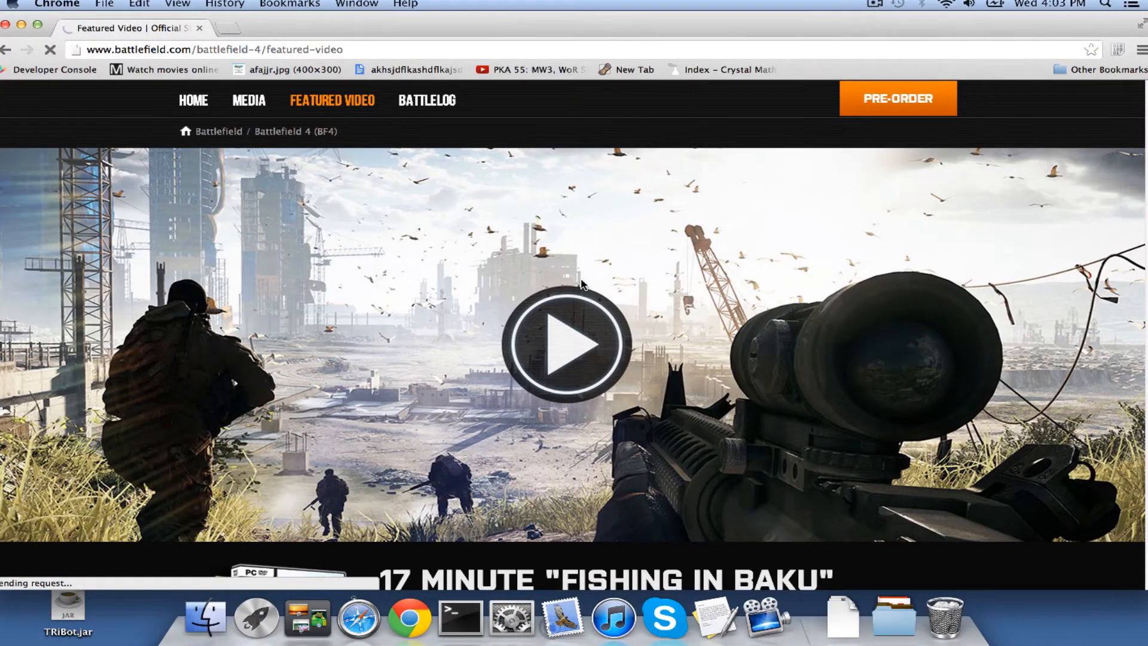
{"action": "left_click", "coordinate": [567, 344]}
{"action": "type", "text": "0"}
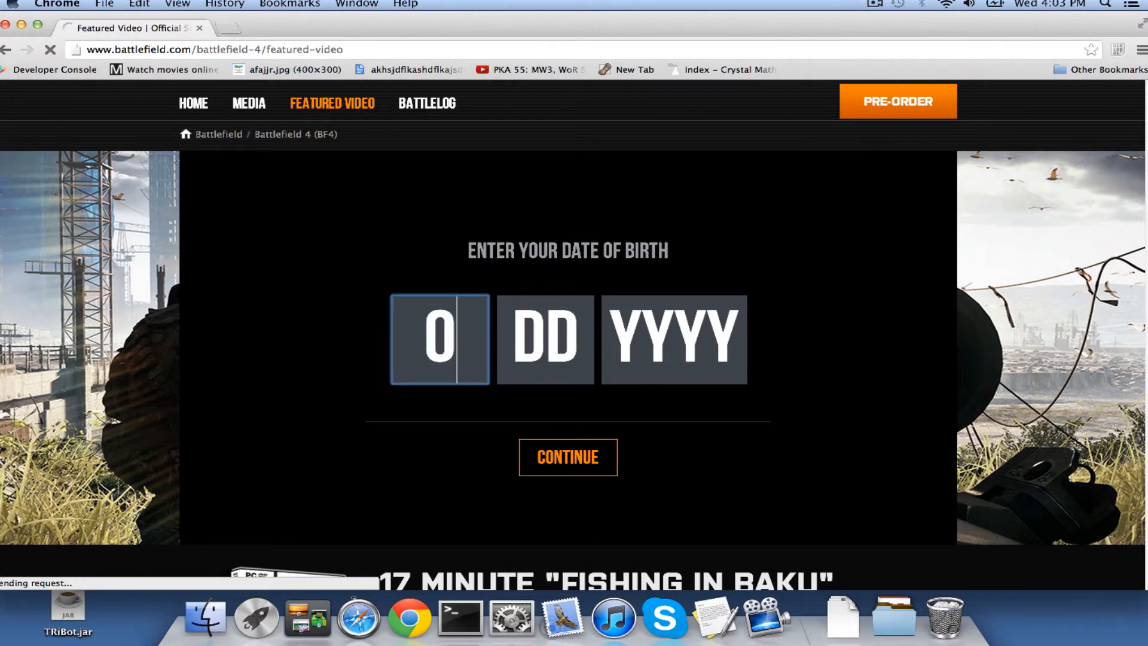
Enter the birth date 01/01/1990 in the age check and submit it
{"action": "type", "text": "1"}
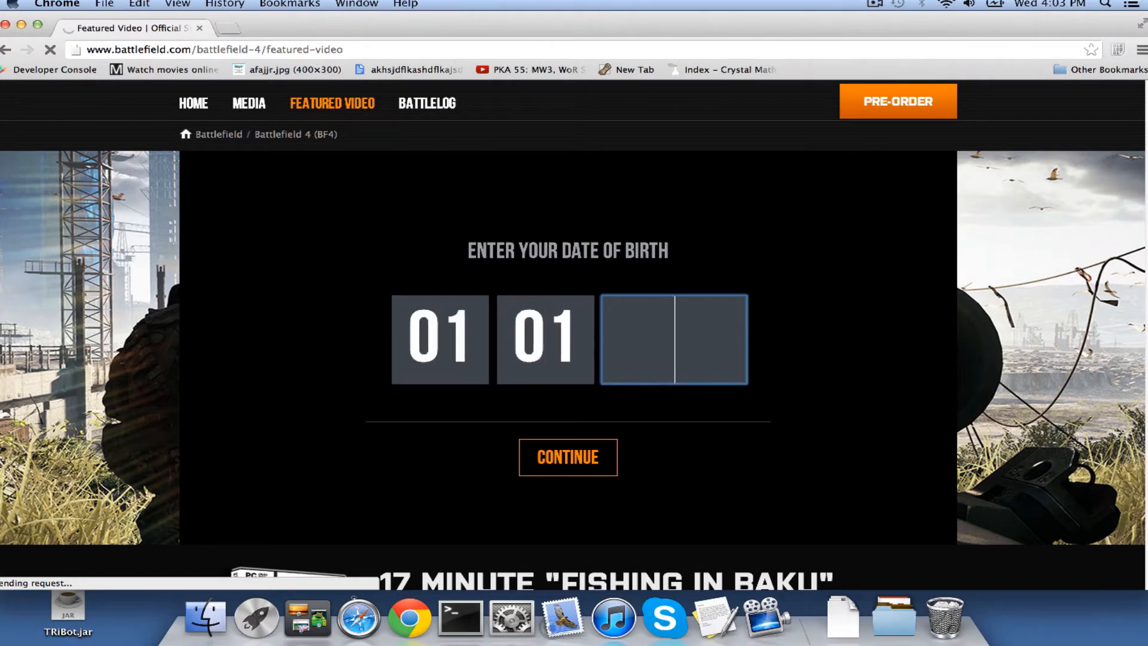
{"action": "type", "text": "1990"}
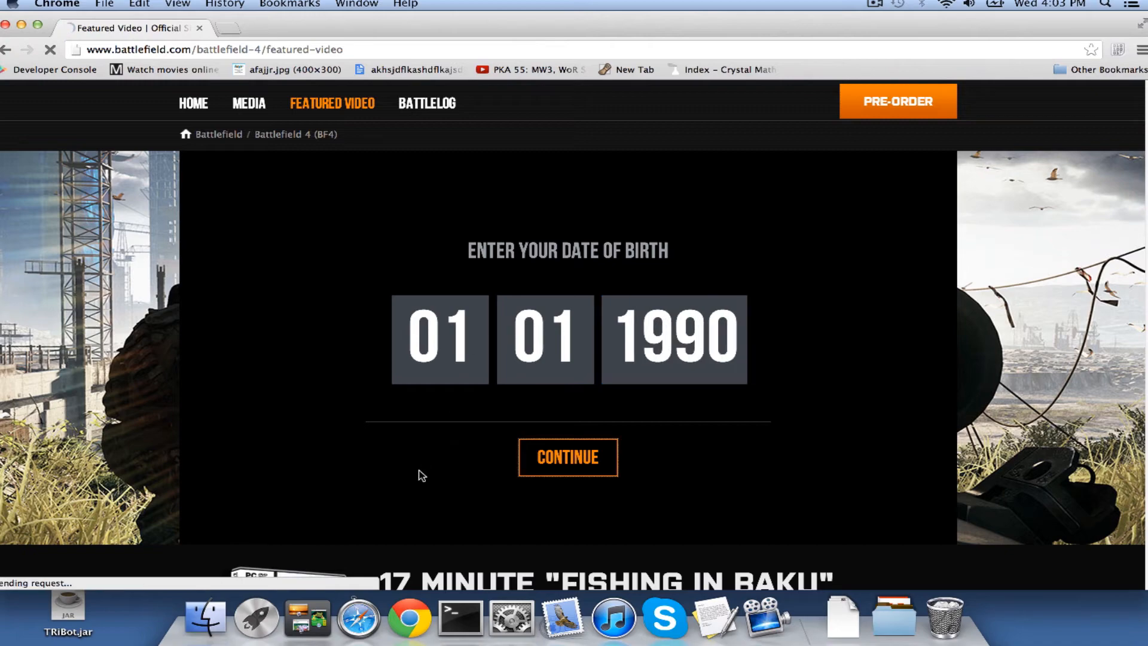
{"action": "left_click", "coordinate": [567, 457]}
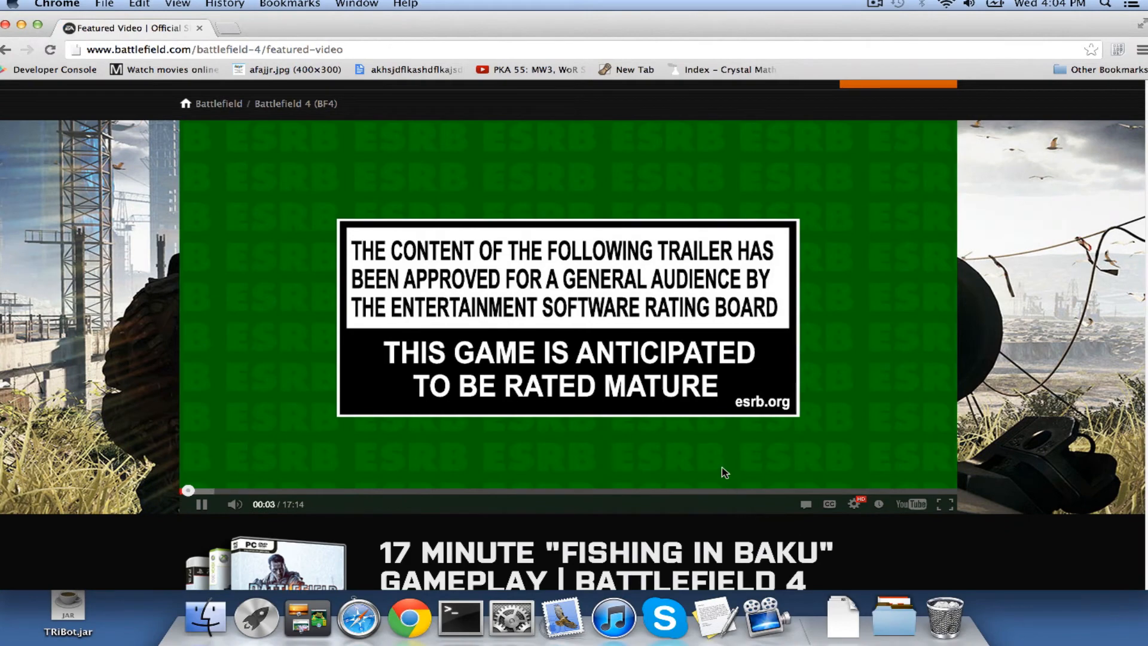
Let the Battlefield 4 gameplay video play past the rating notice into its opening titles
{"action": "scroll", "scroll_direction": "up", "scroll_amount": 3}
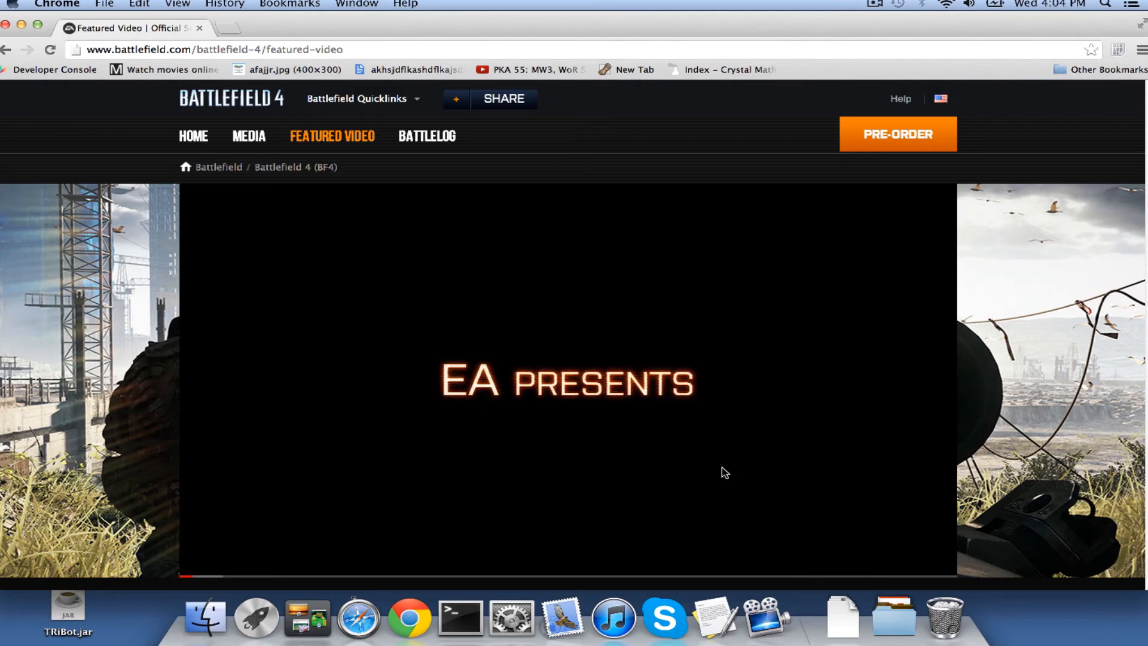
{"action": "left_click", "coordinate": [873, 4]}
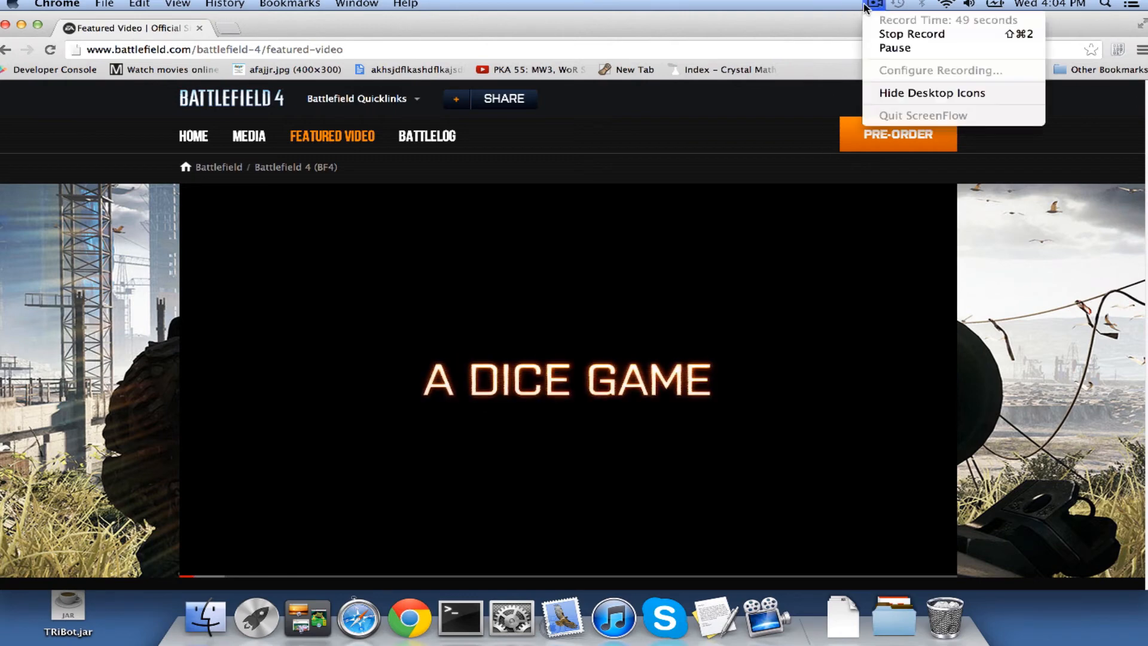
{"action": "mouse_move", "coordinate": [912, 34]}
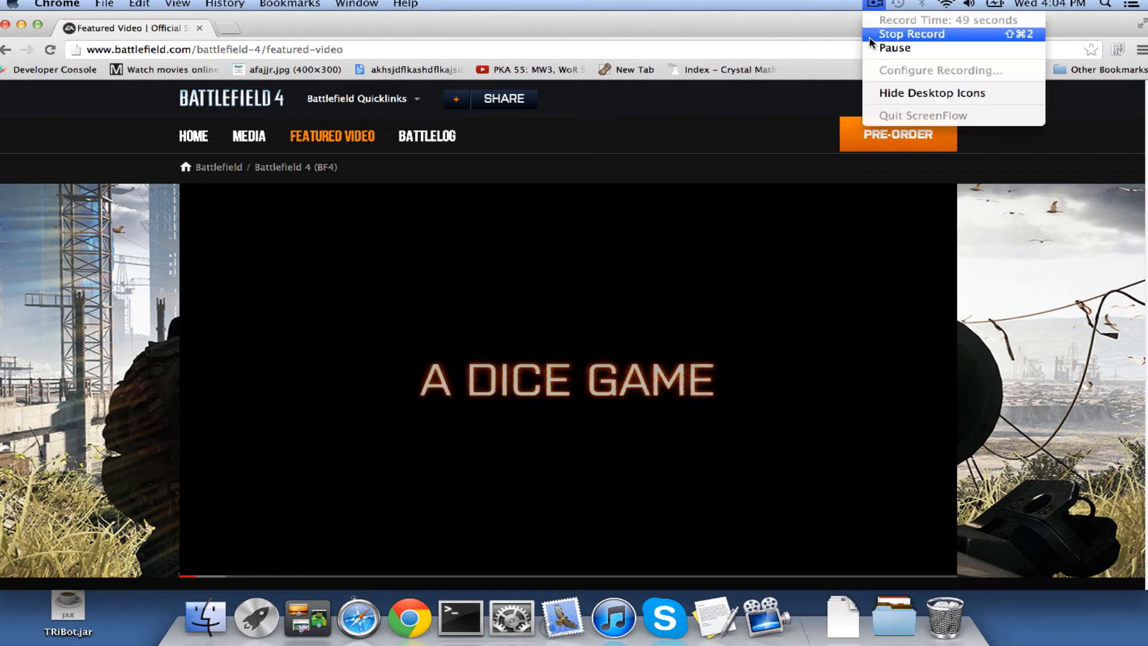